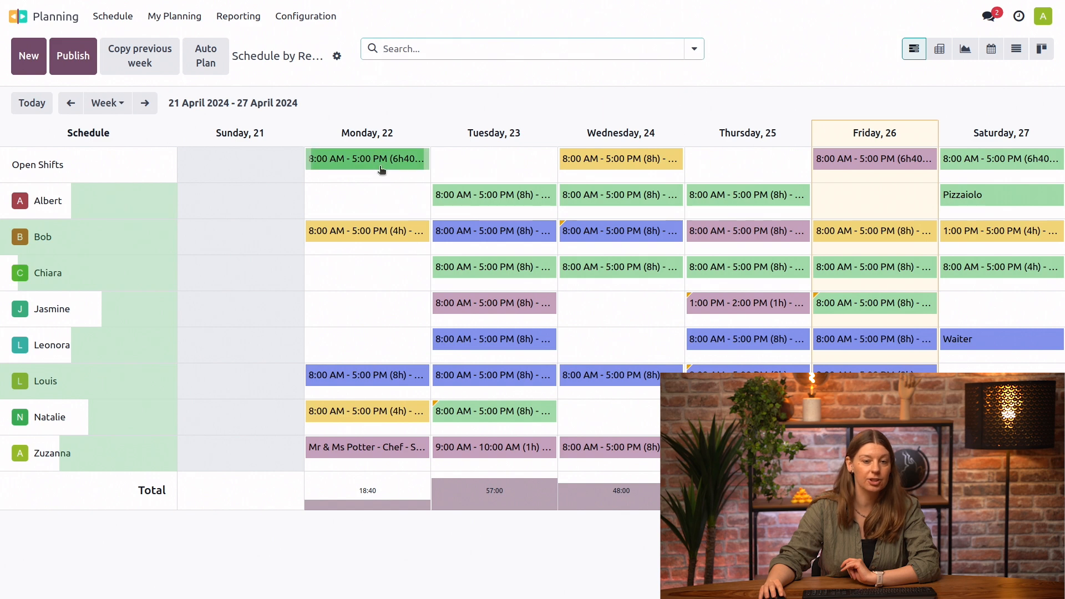
# Drag Monday's open 8 AM–5 PM shift onto Jasmine's row
pyautogui.moveTo(367, 158); pyautogui.dragTo(391, 302)
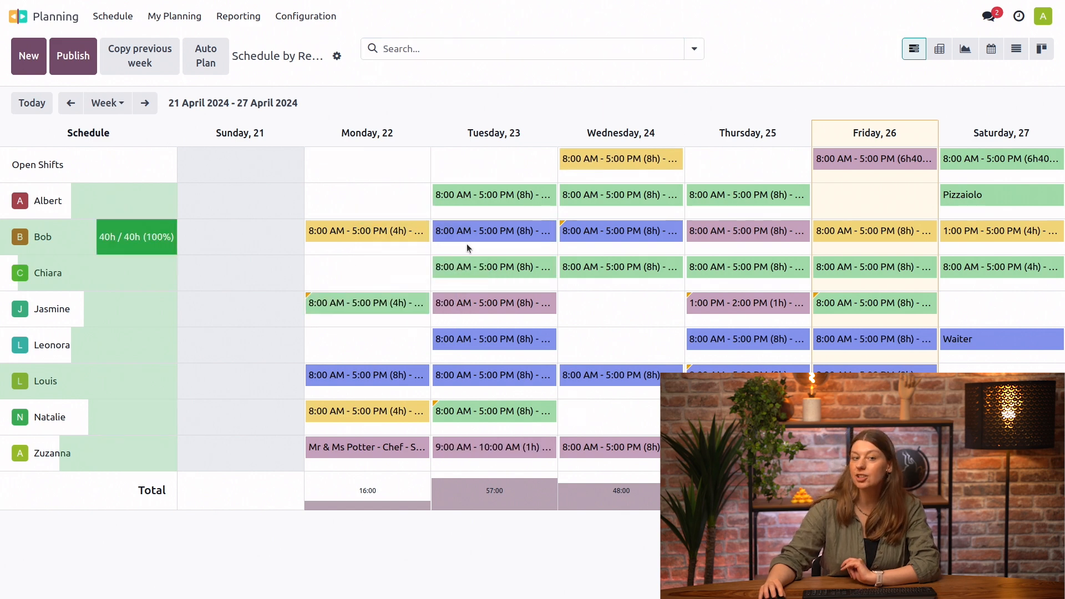
pyautogui.click(305, 17)
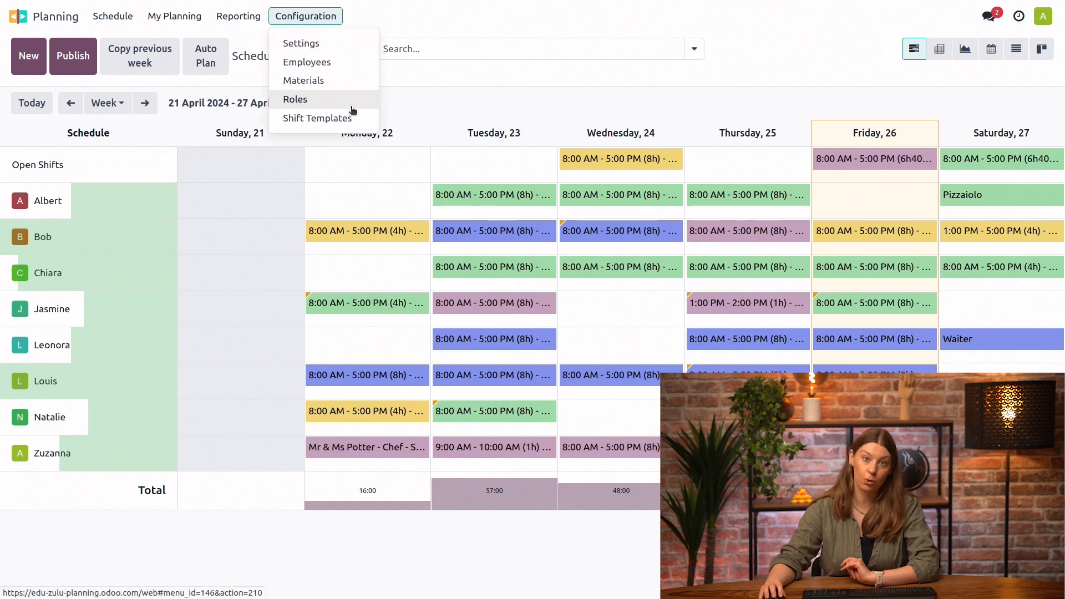
# In Roles, edit Delivery's resources and create a new resource 'Guillaume' there
pyautogui.click(295, 98)
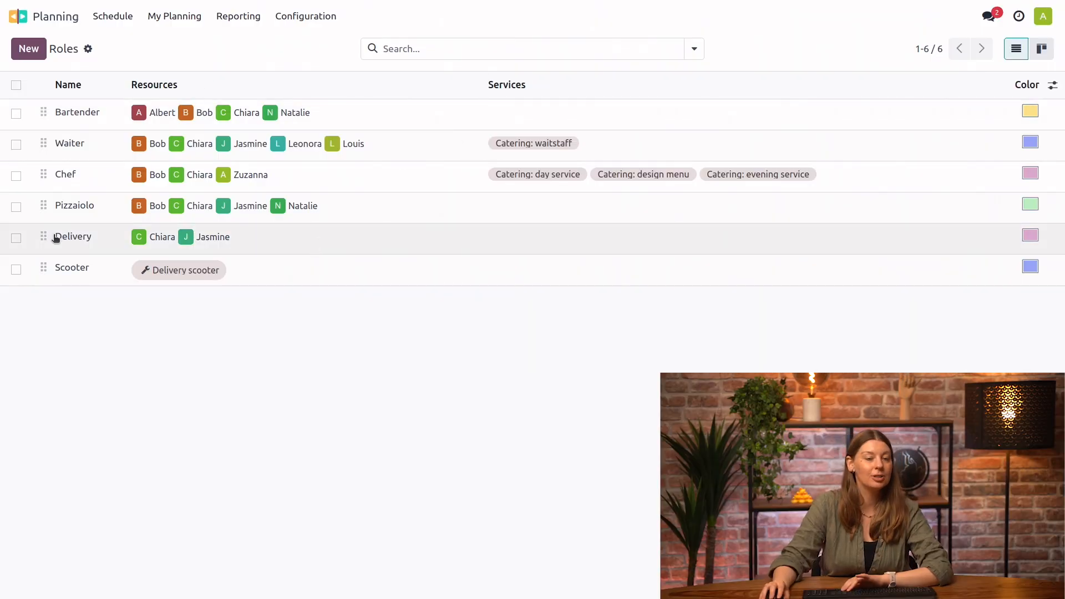
pyautogui.click(73, 236)
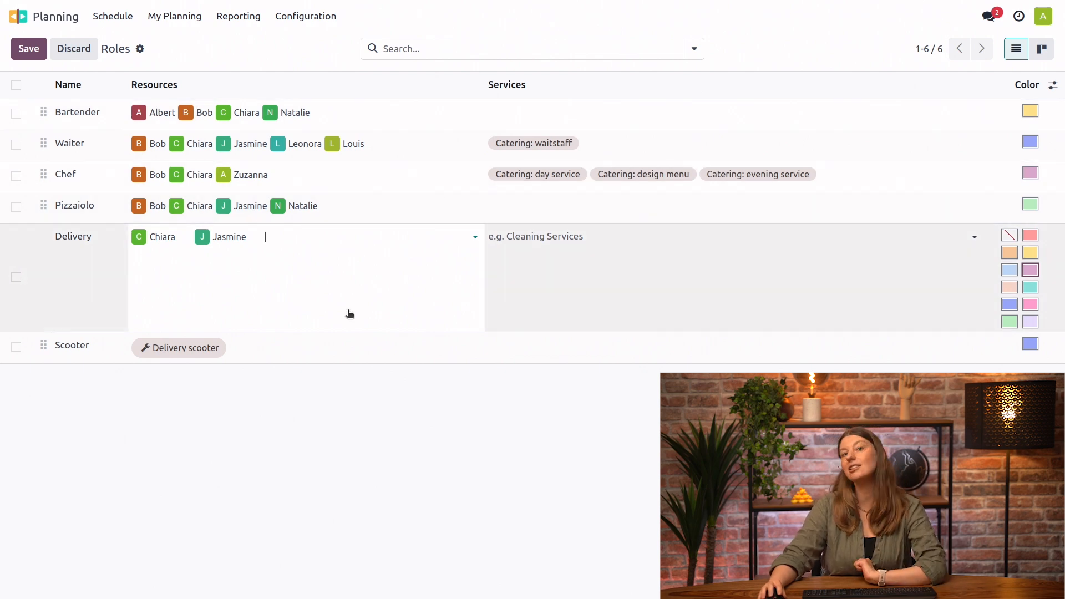
pyautogui.write('C')
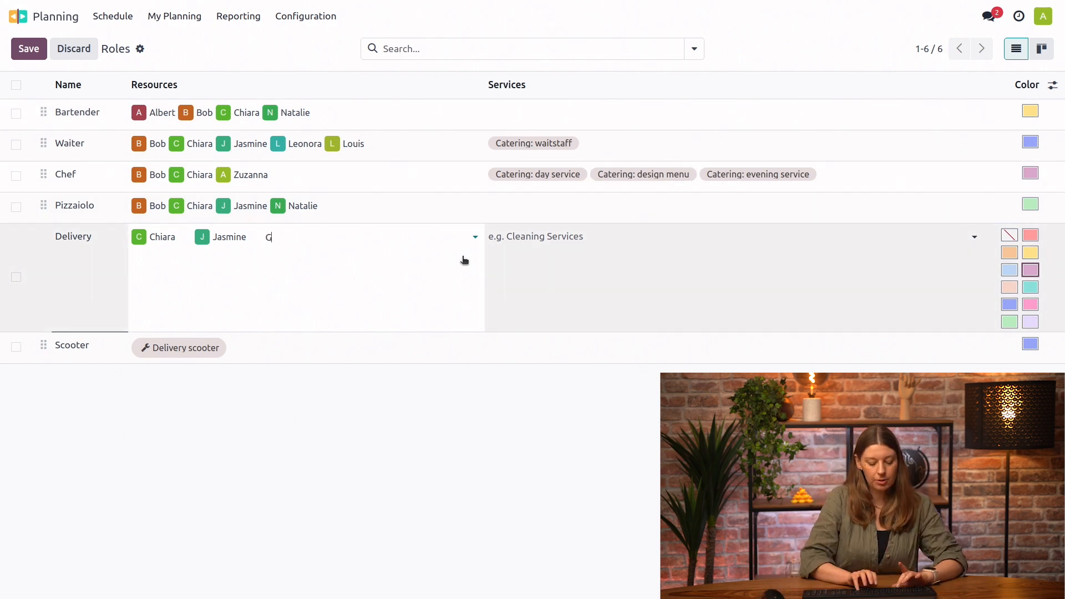
pyautogui.write('Guillaume')
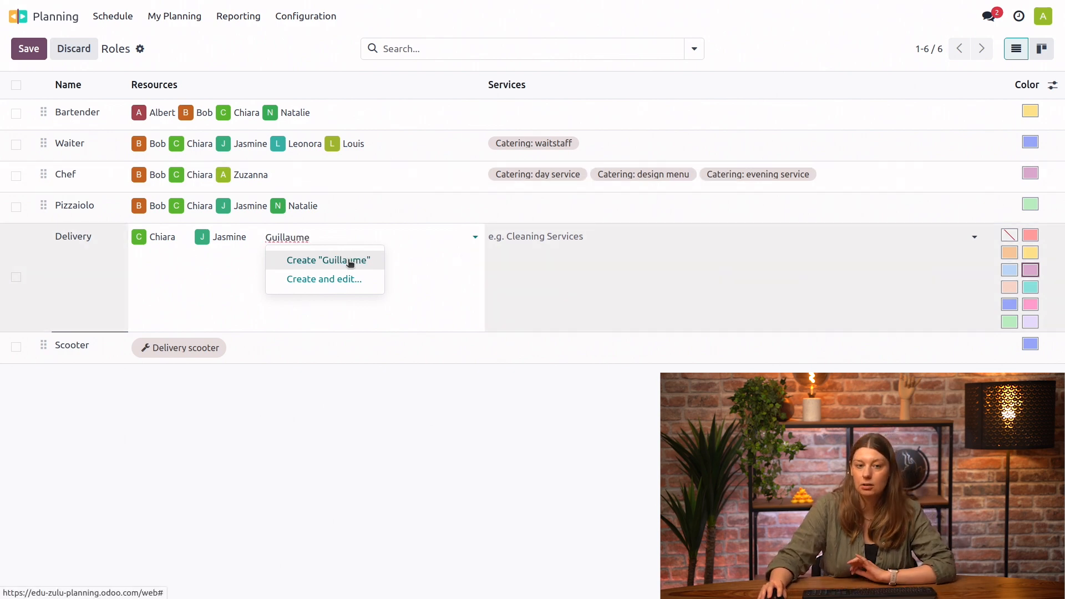
pyautogui.click(328, 260)
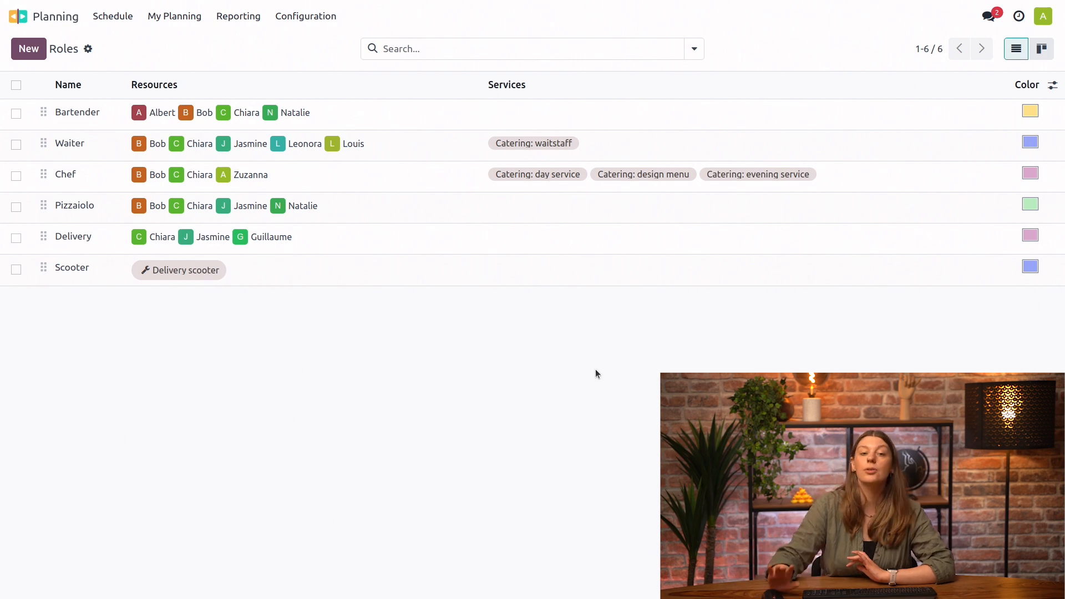
# From Employees, view Guillaume's work information and his Standard 40 hours/week calendar, then return to his record
pyautogui.click(305, 15)
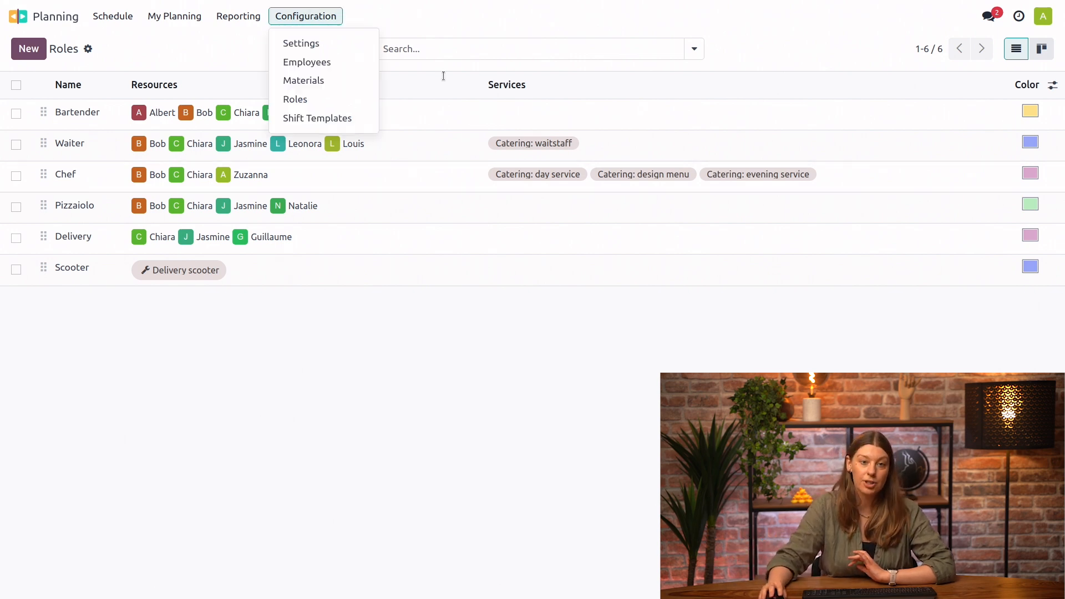
pyautogui.click(306, 62)
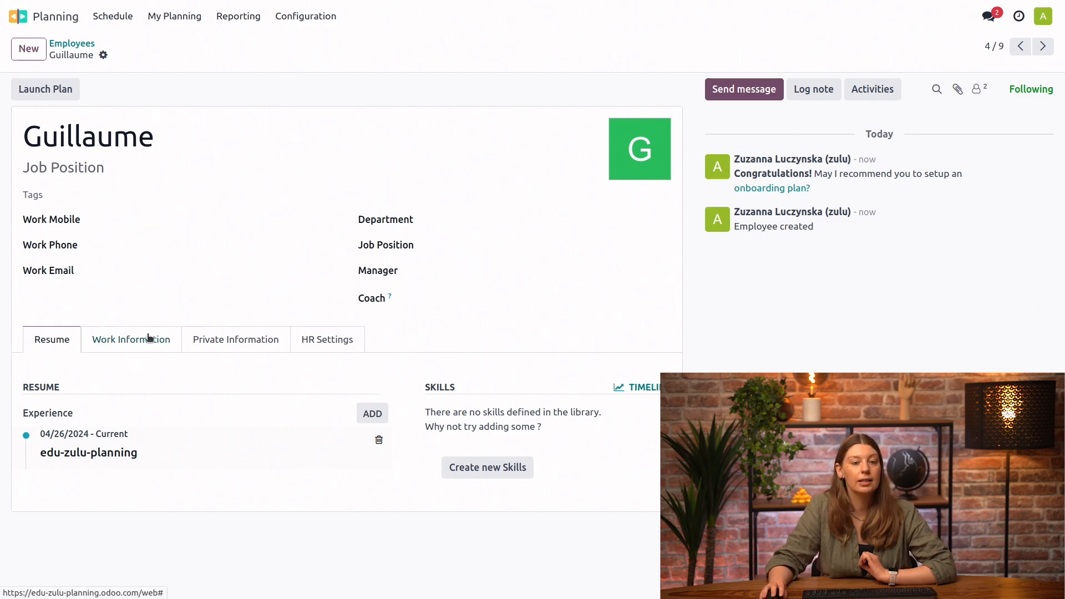
pyautogui.click(130, 340)
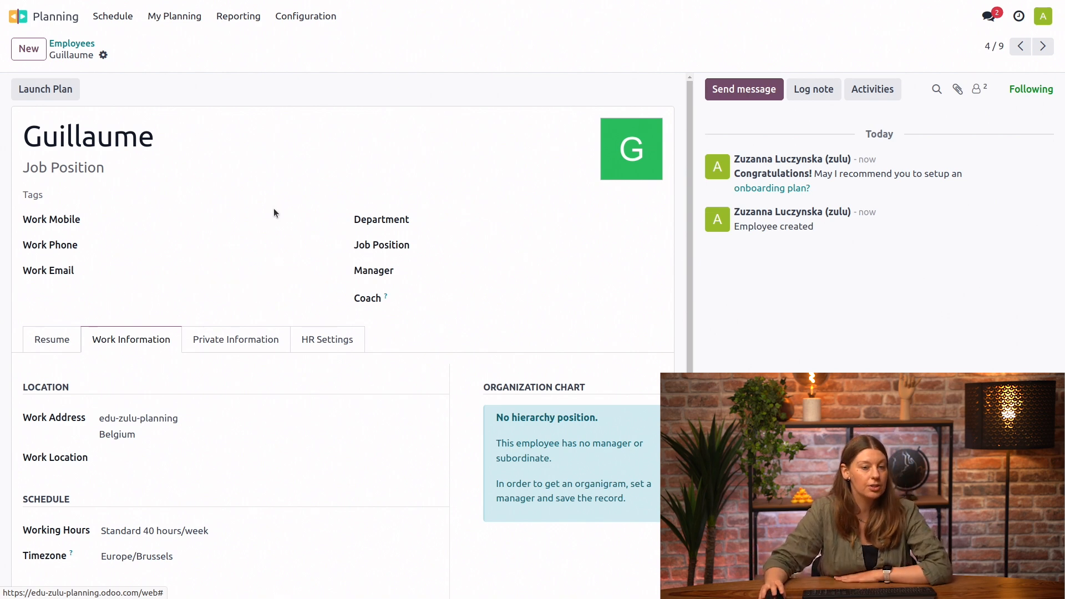
pyautogui.scroll(-3)
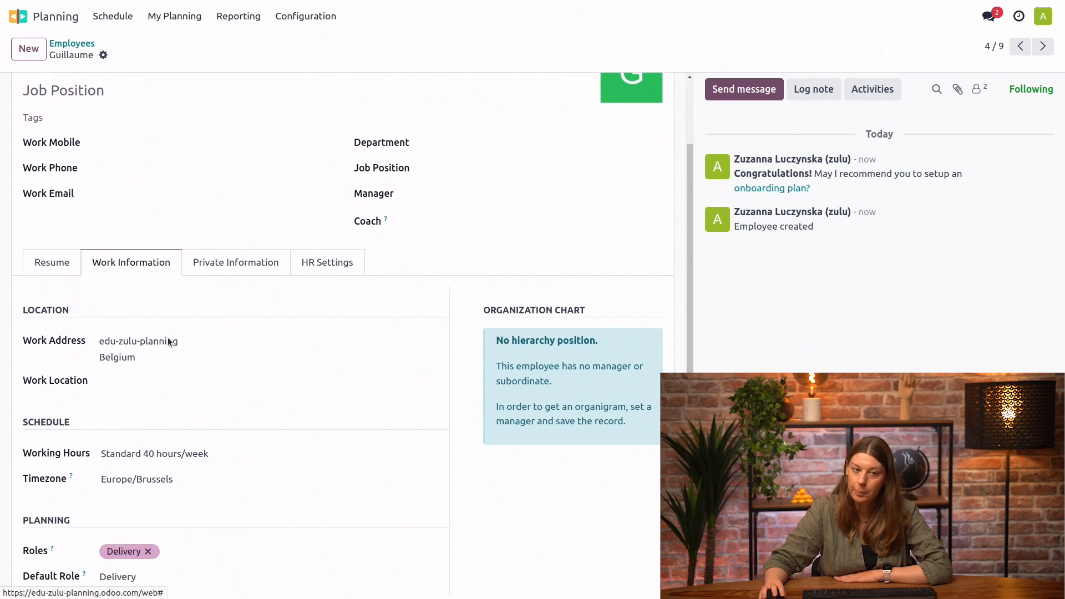
pyautogui.scroll(-3)
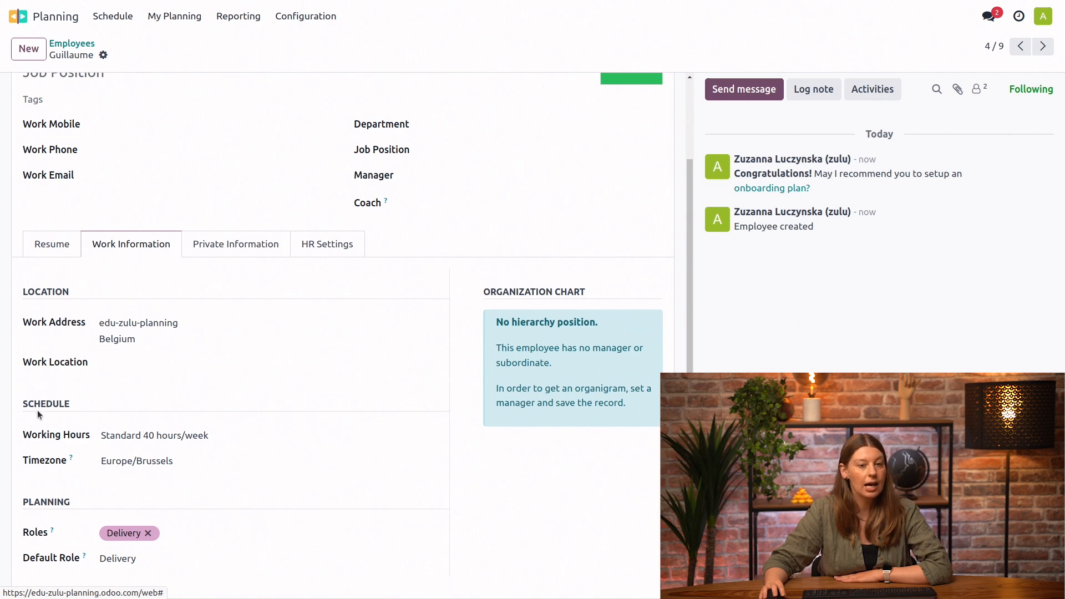
pyautogui.moveTo(87, 402)
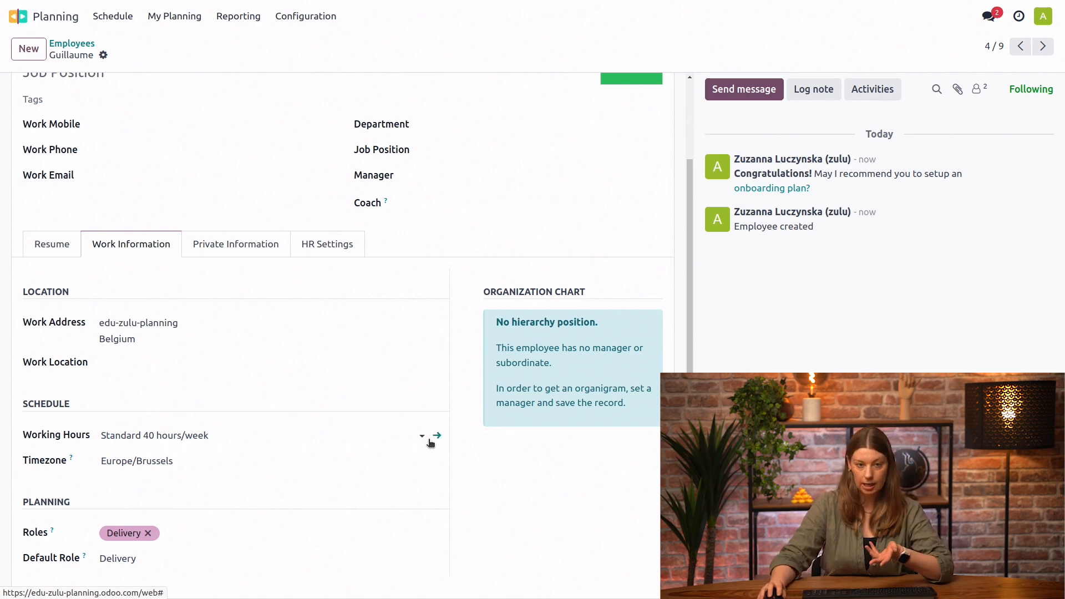
pyautogui.click(437, 435)
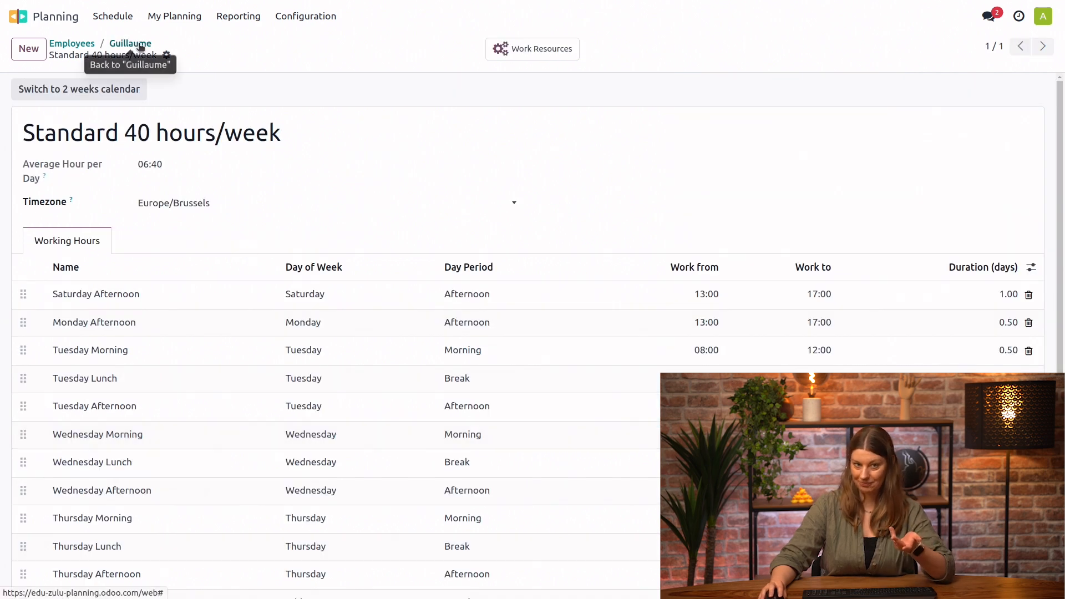
pyautogui.click(130, 43)
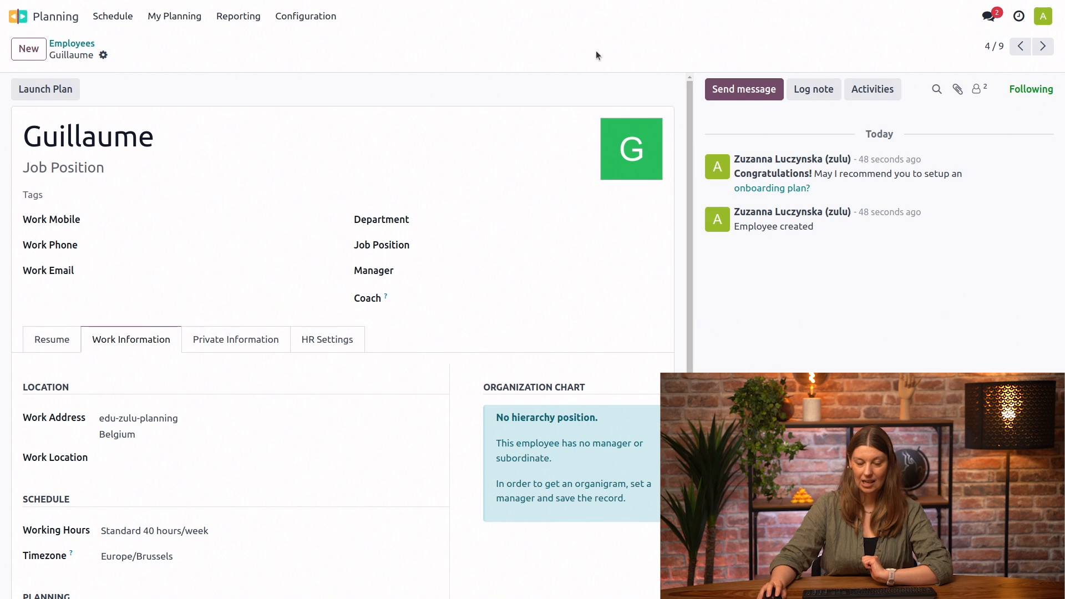
# Add Waiter and Pizzaiolo to Guillaume's roles, keeping Delivery as default role
pyautogui.scroll(-3)
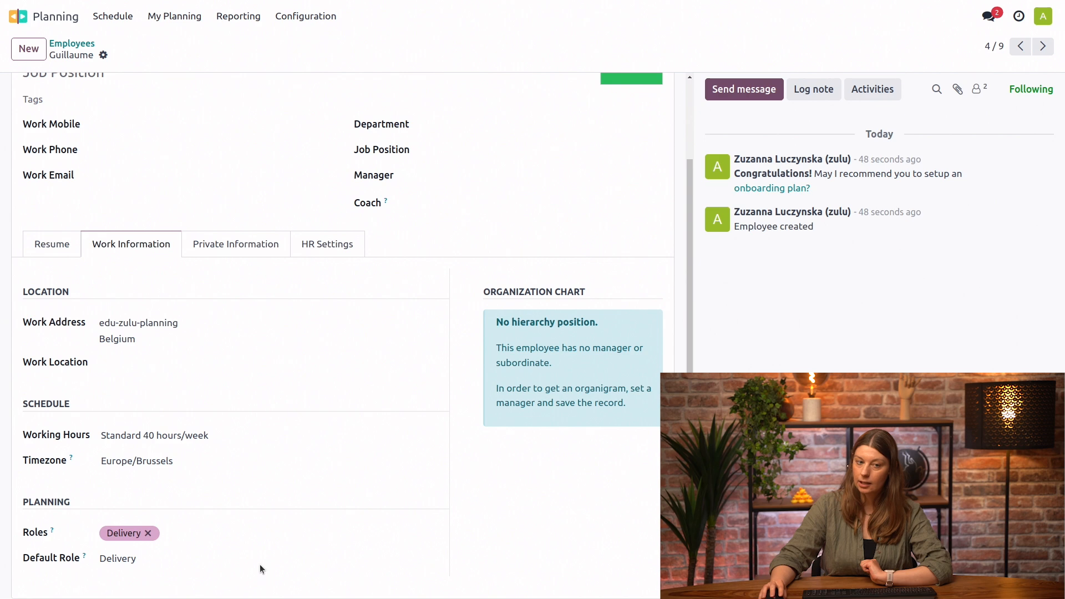
pyautogui.click(271, 534)
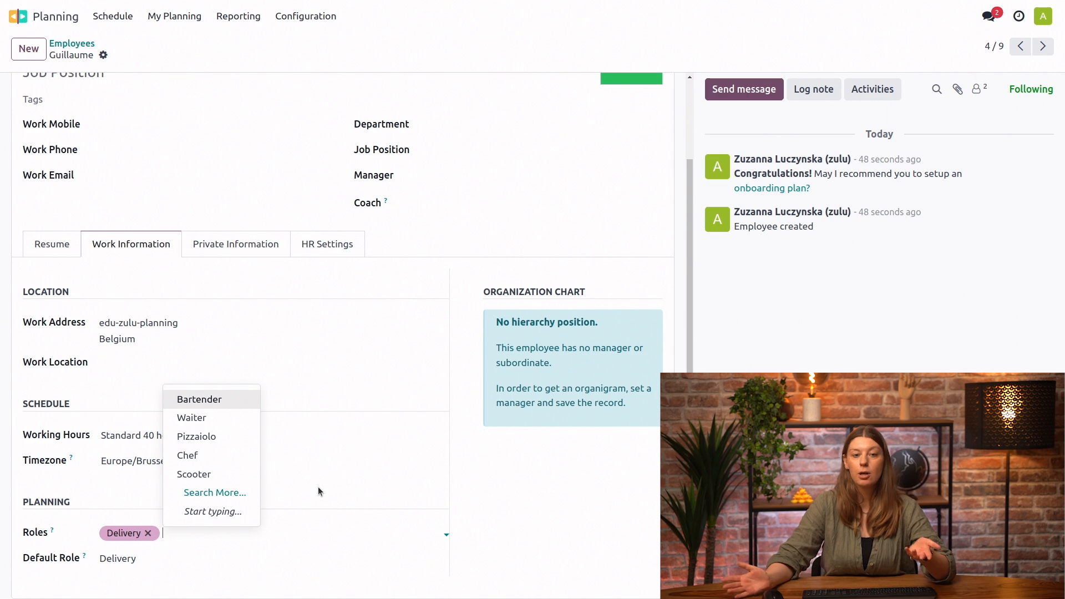
pyautogui.moveTo(354, 485)
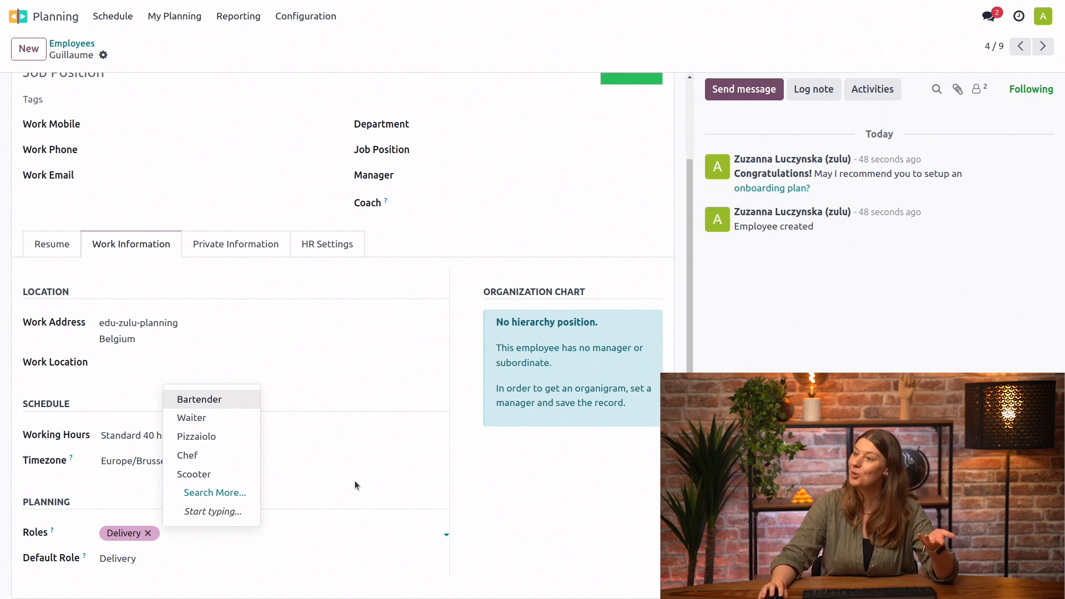
pyautogui.moveTo(223, 425)
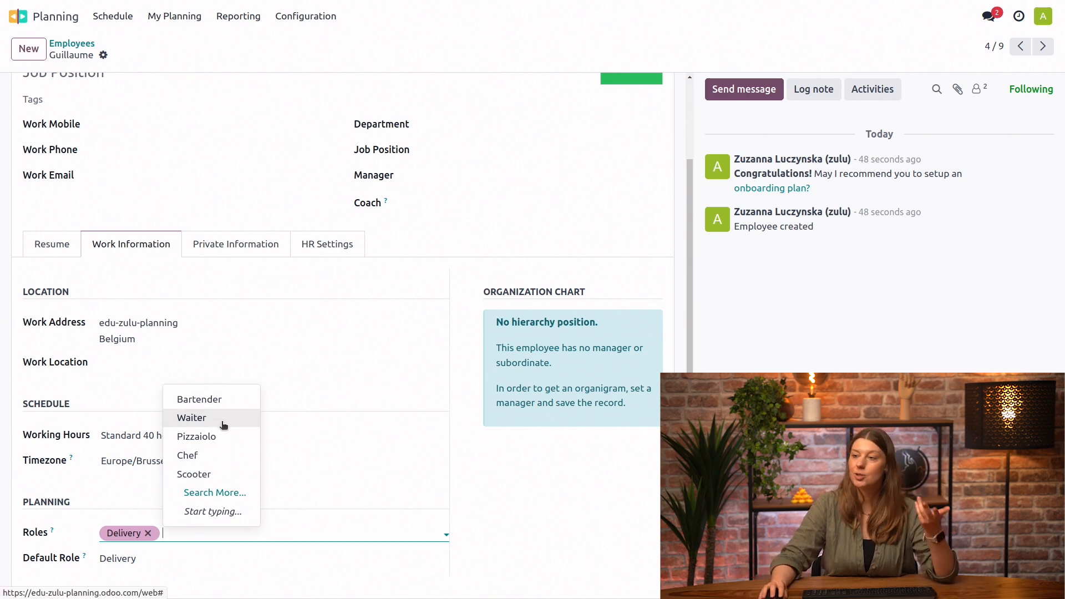
pyautogui.click(192, 417)
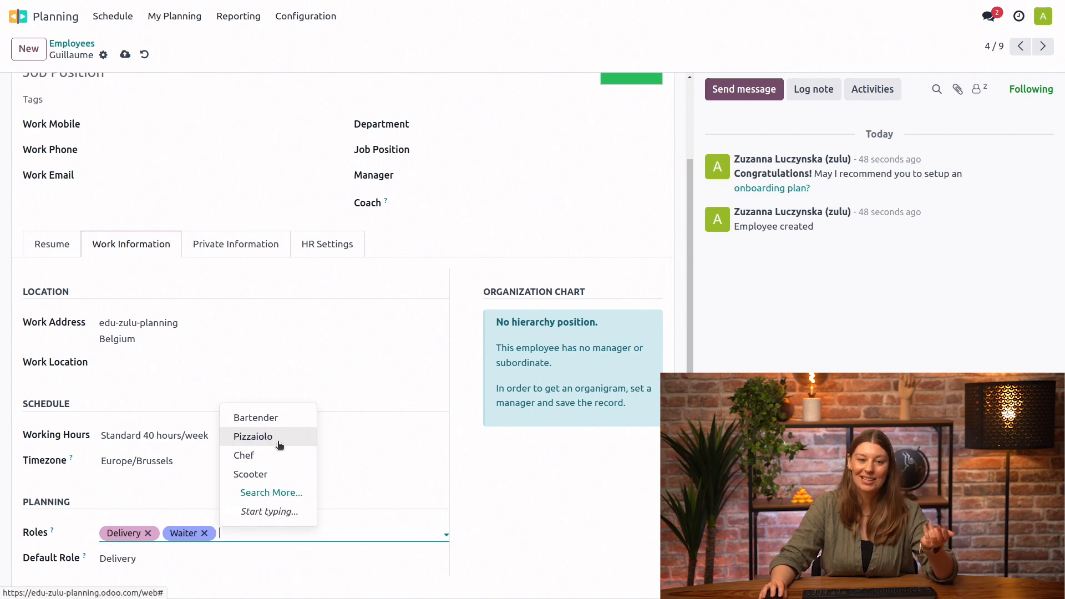
pyautogui.click(253, 436)
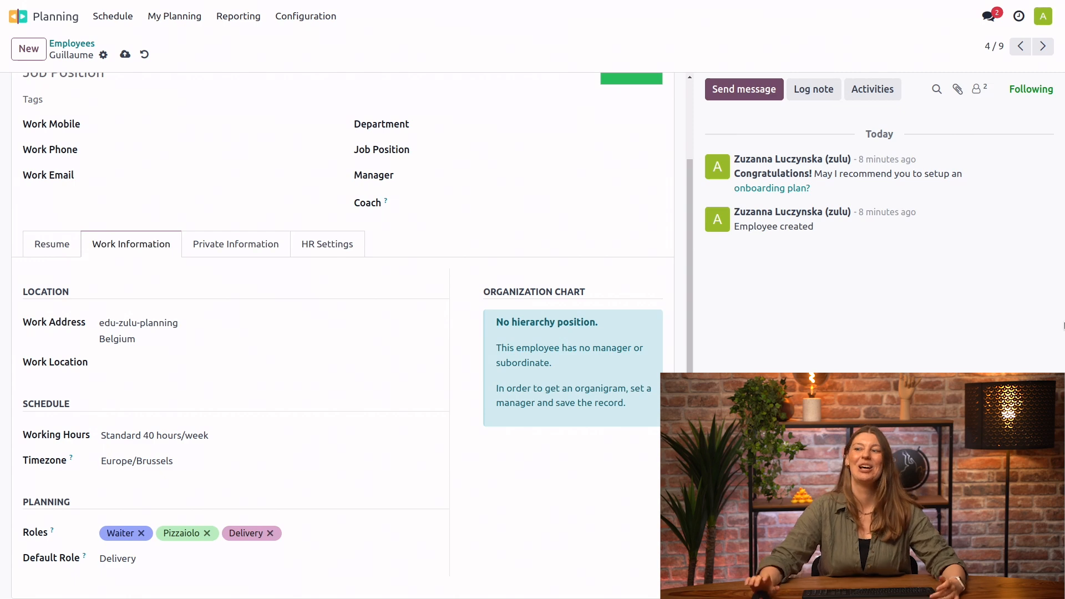
pyautogui.click(272, 362)
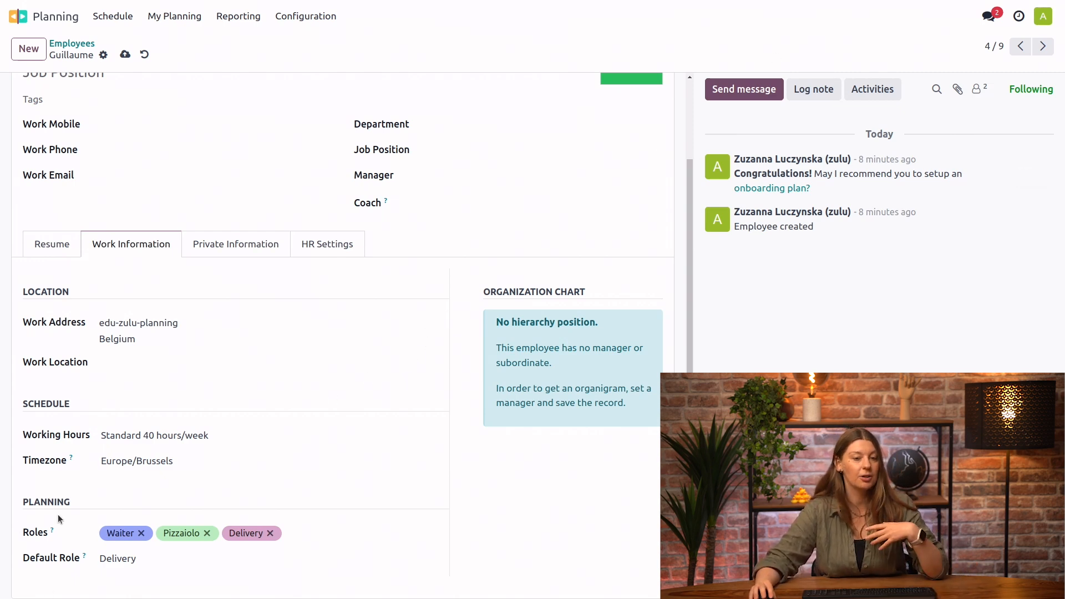
pyautogui.click(259, 558)
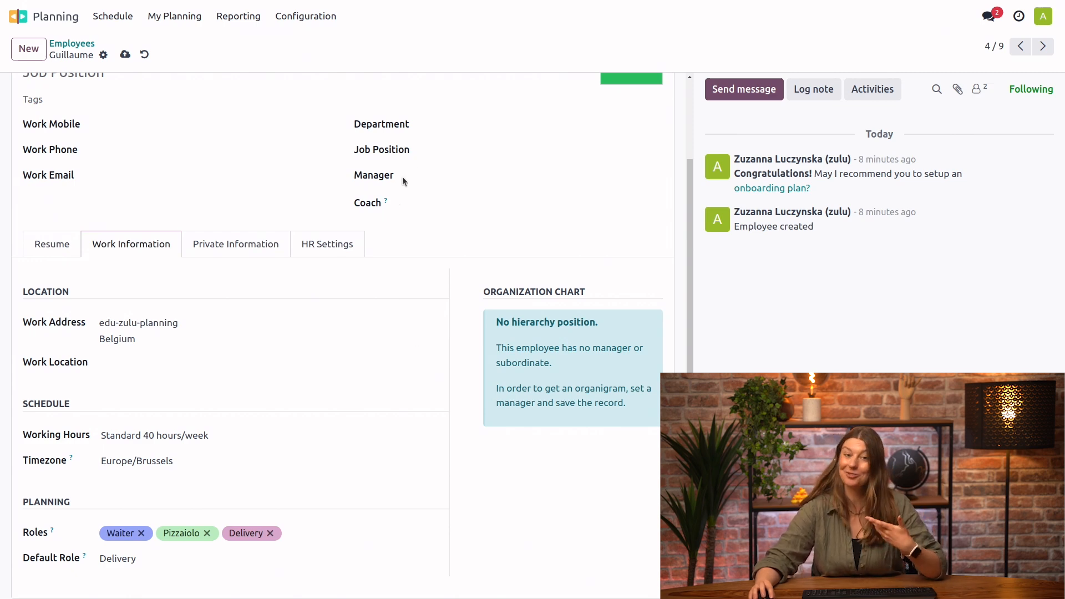
pyautogui.click(305, 16)
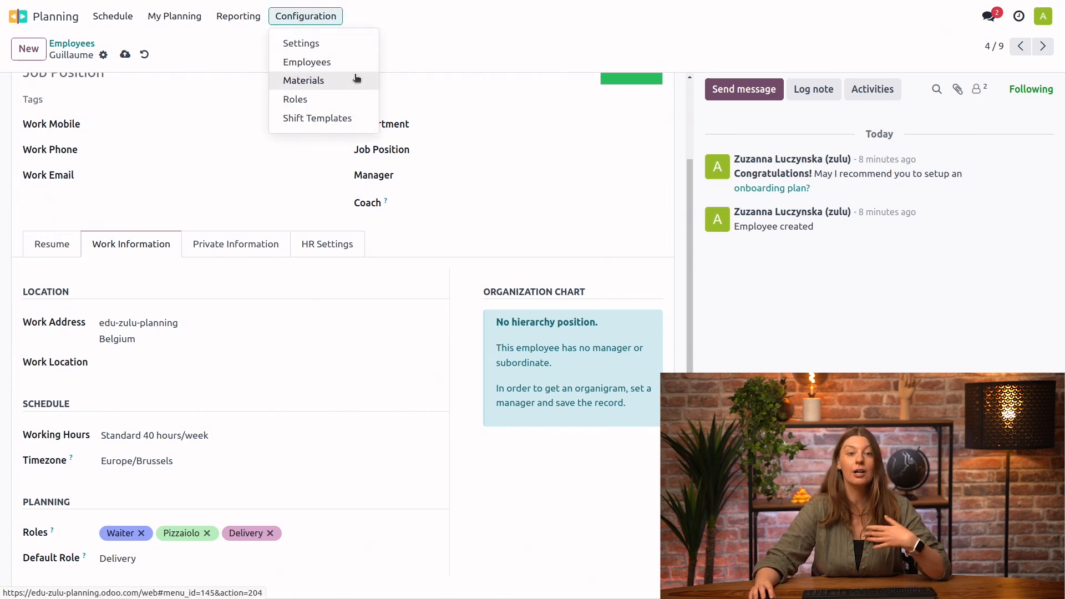
# In Materials, create 'Delivery scooter 2' with the Scooter role and save it
pyautogui.click(304, 80)
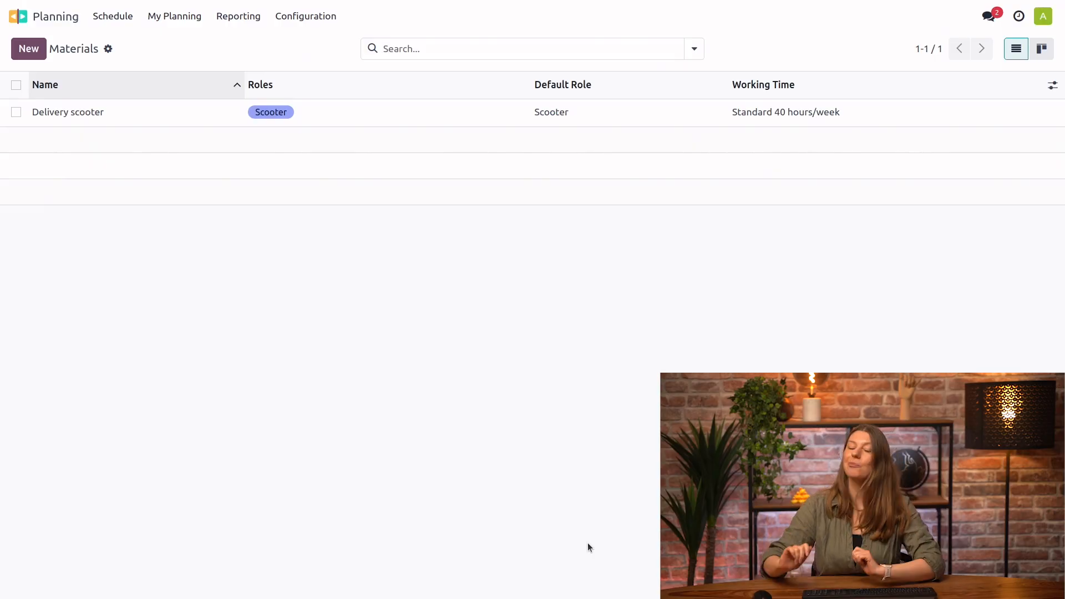
pyautogui.moveTo(370, 473)
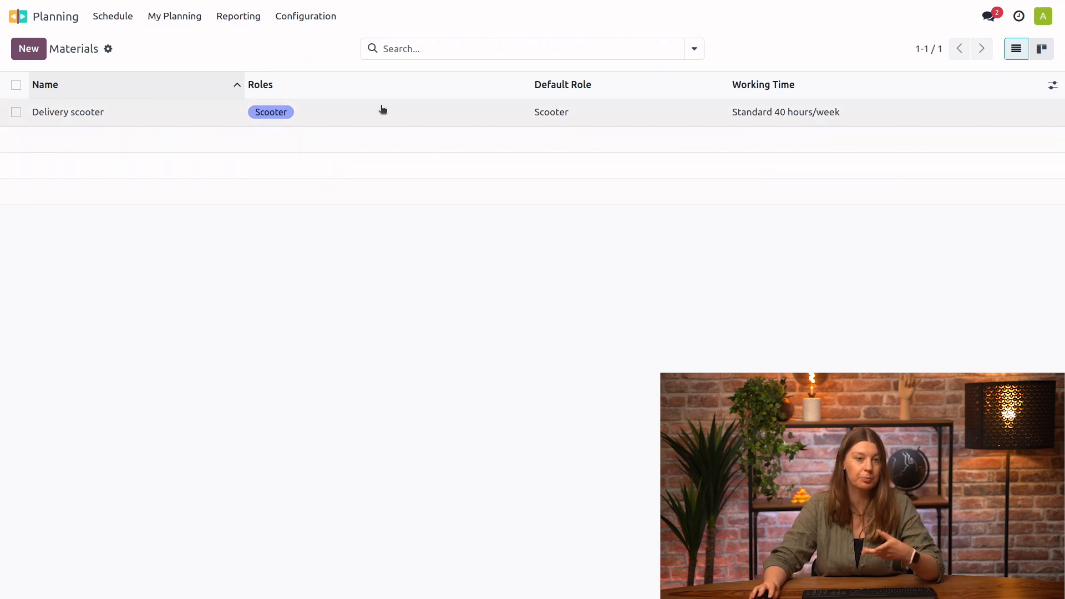
pyautogui.moveTo(375, 112)
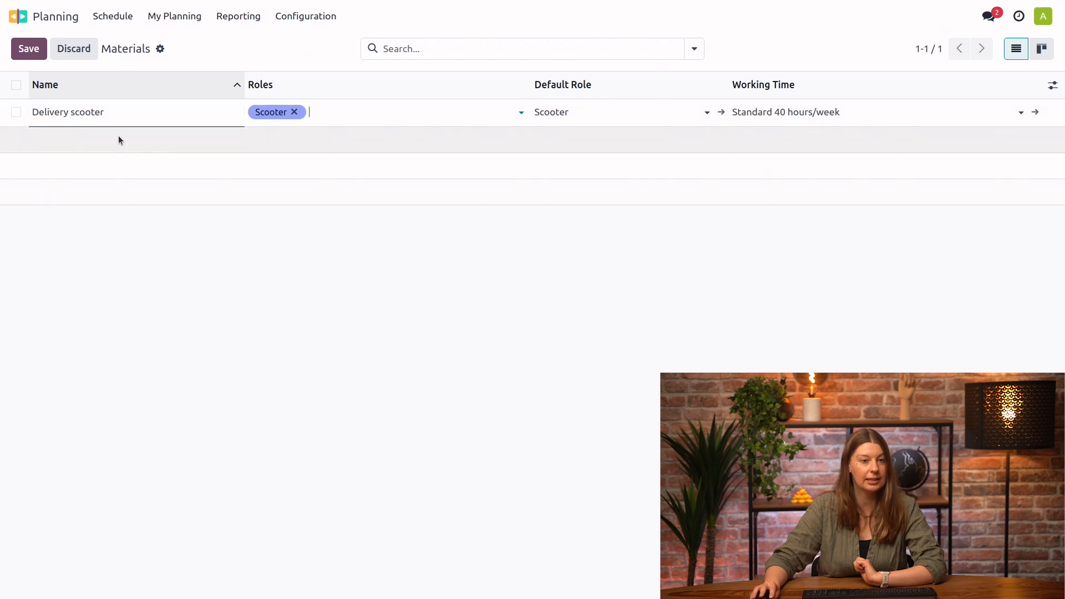
pyautogui.click(29, 48)
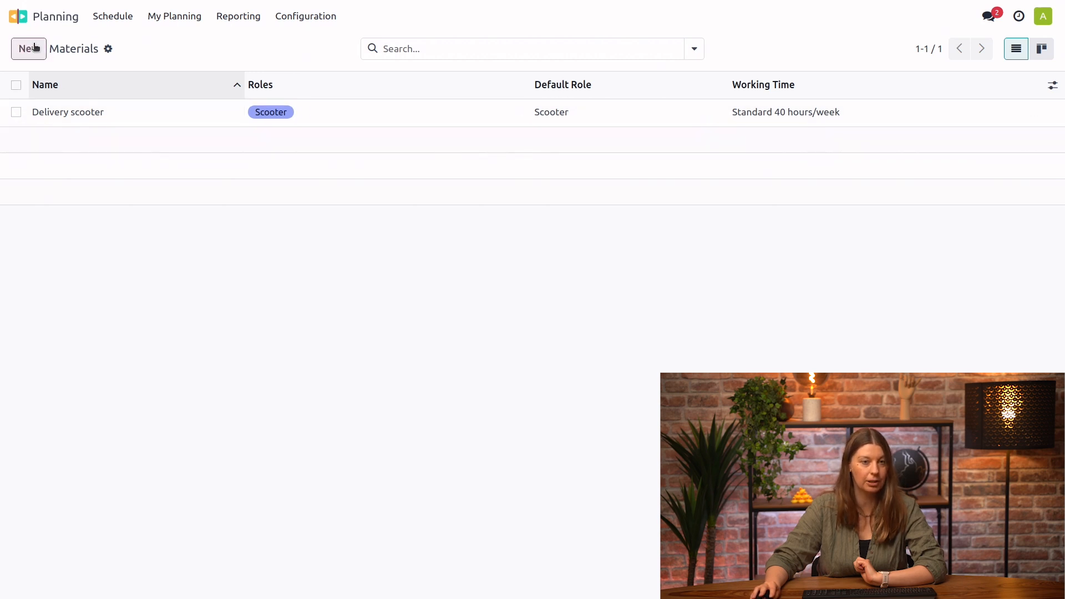
pyautogui.write('D')
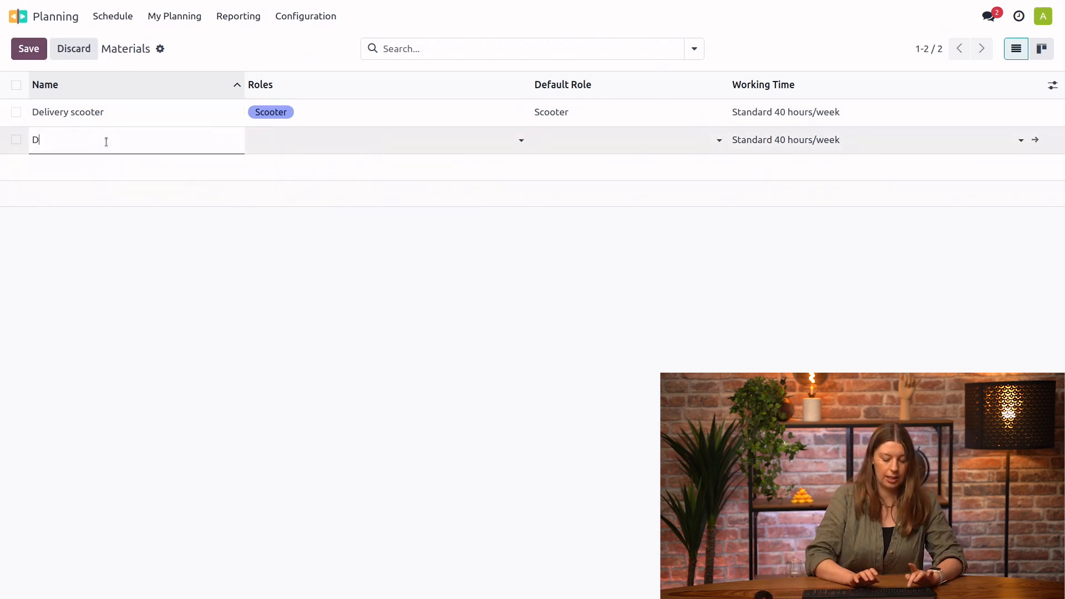
pyautogui.write('elivery scooter 2')
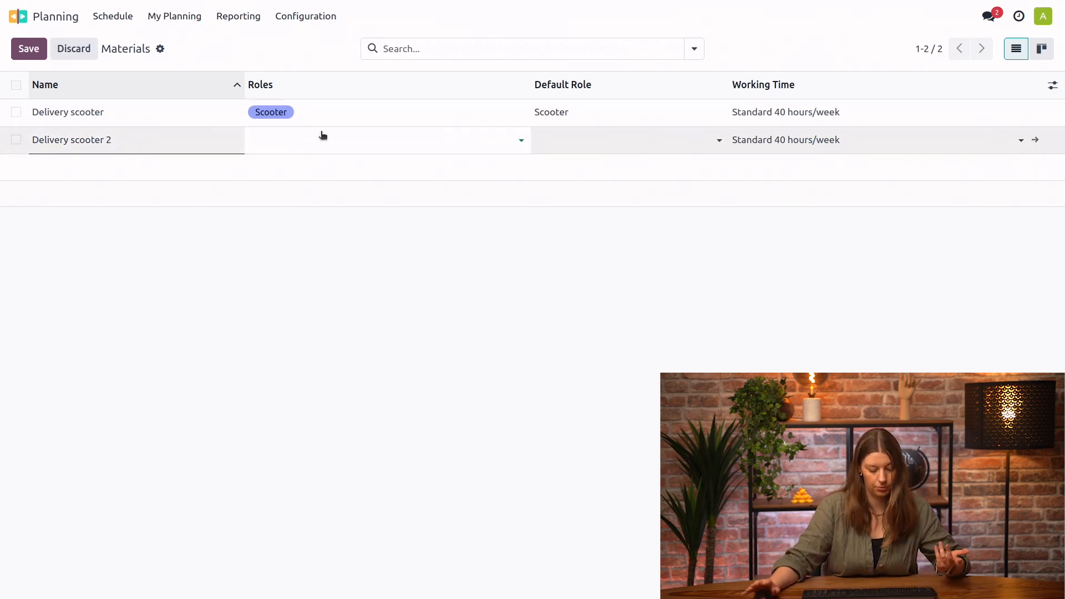
pyautogui.write('Scooter')
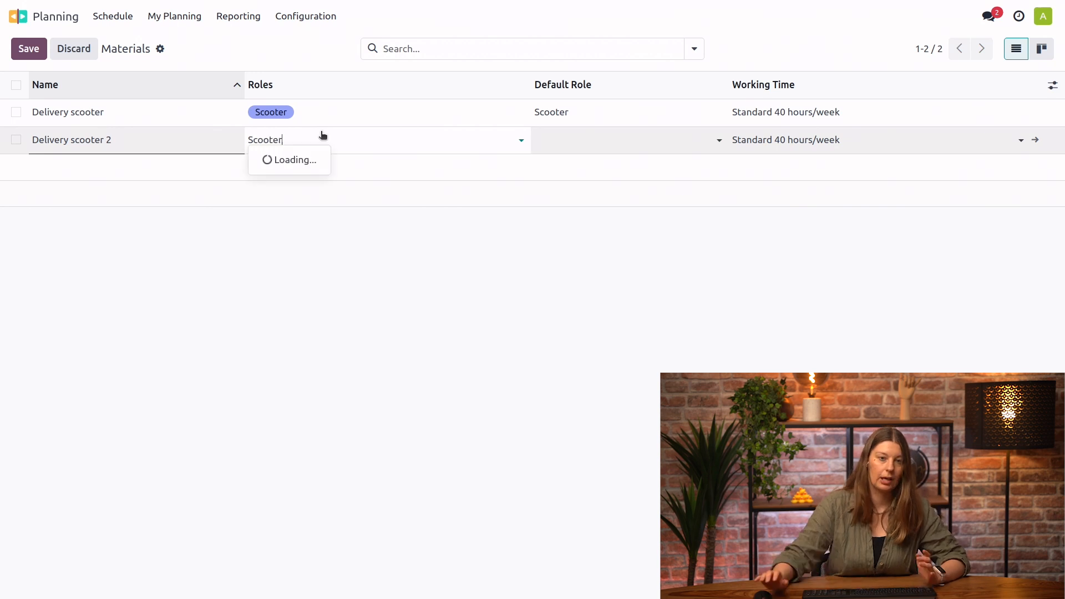
pyautogui.click(29, 48)
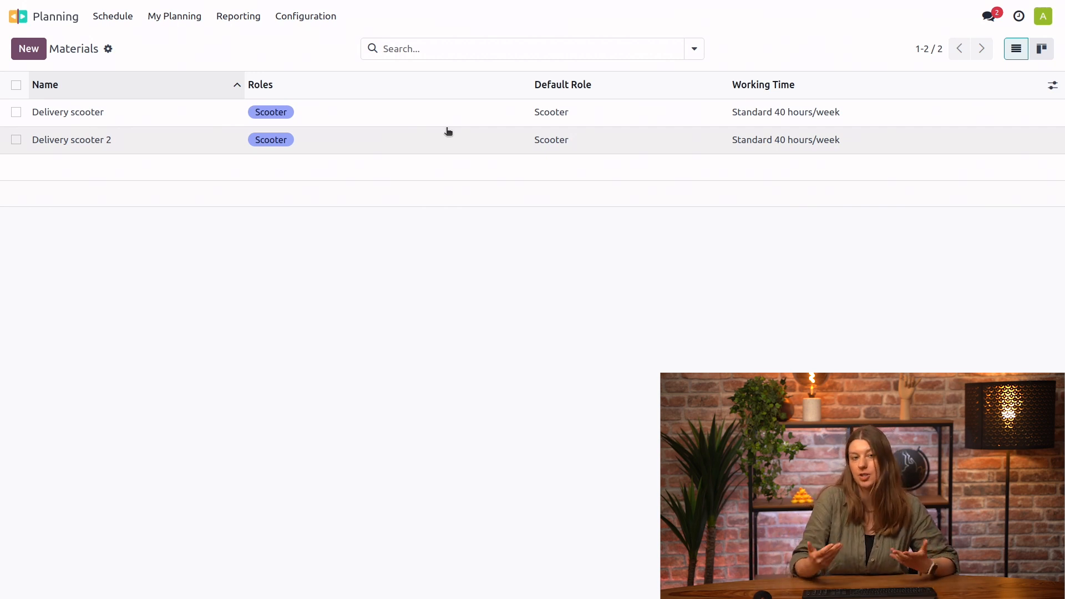
pyautogui.moveTo(315, 47)
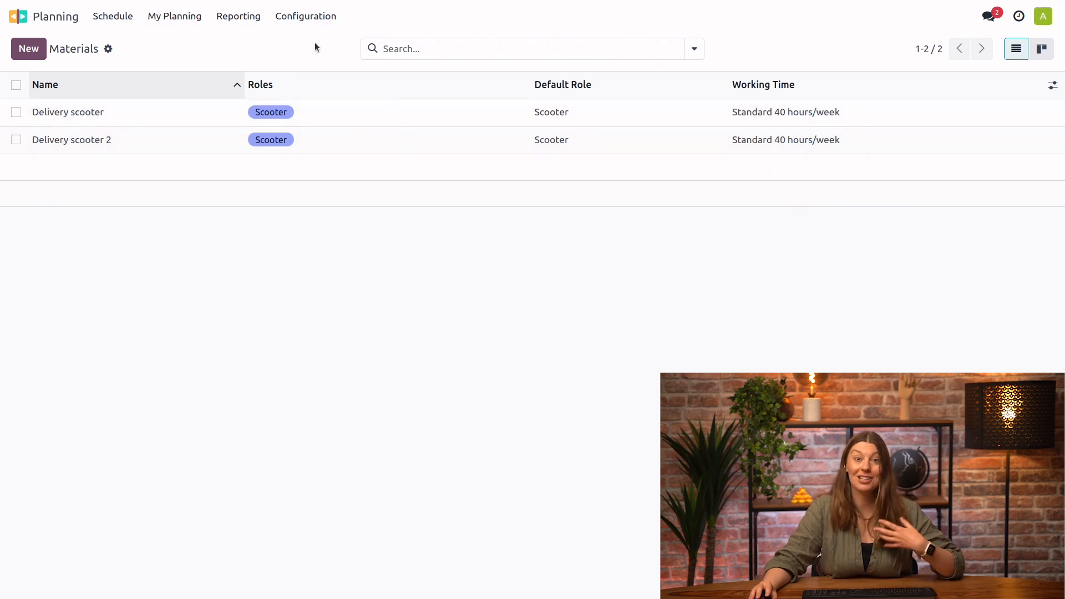
pyautogui.moveTo(305, 16)
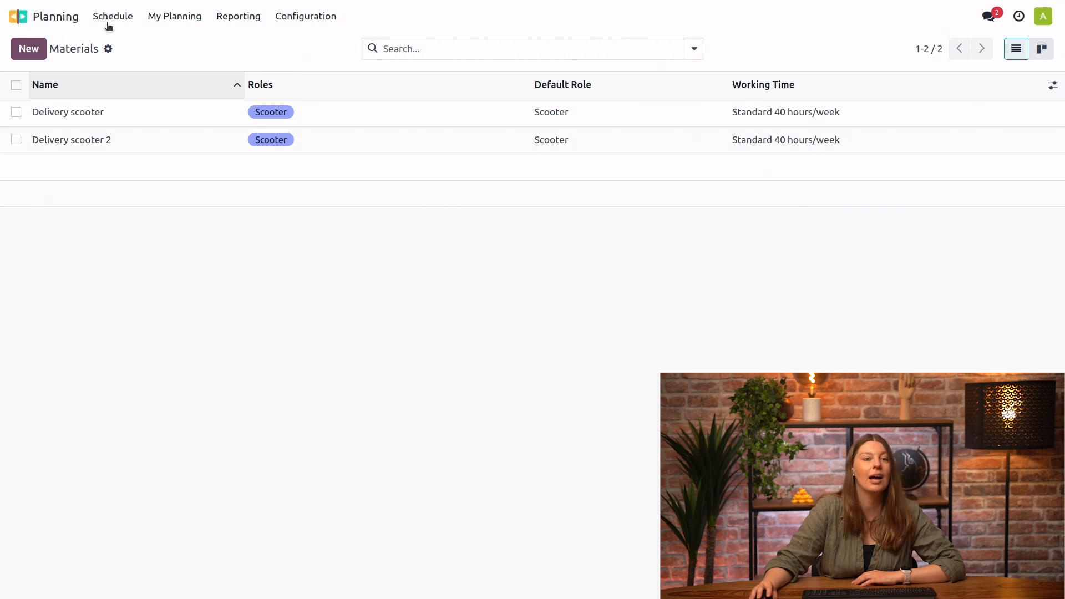
# Switch to the Schedule > By Role view of this week
pyautogui.click(112, 15)
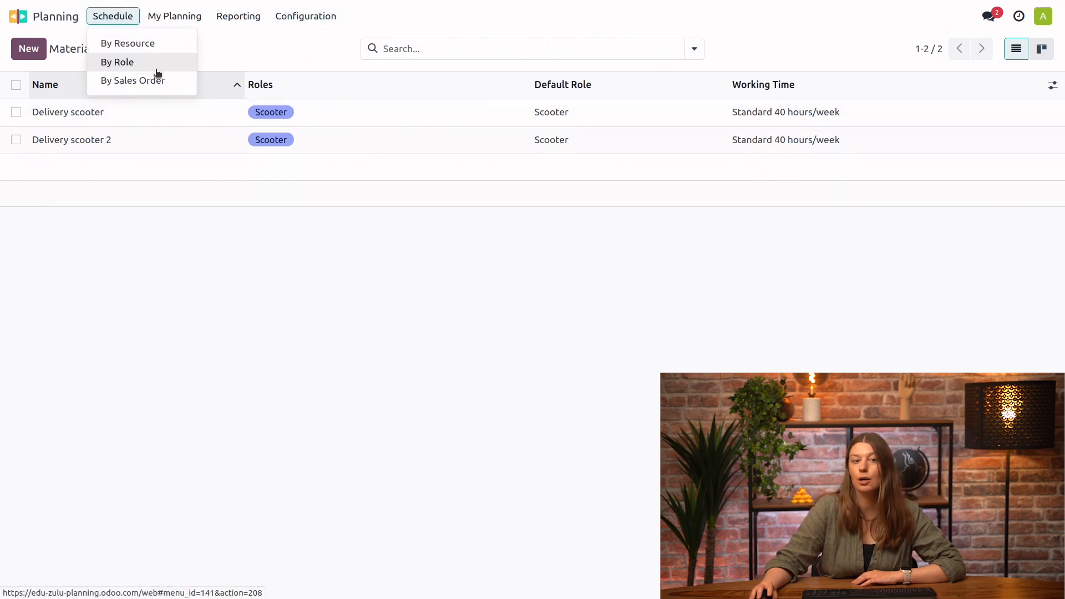
pyautogui.click(117, 62)
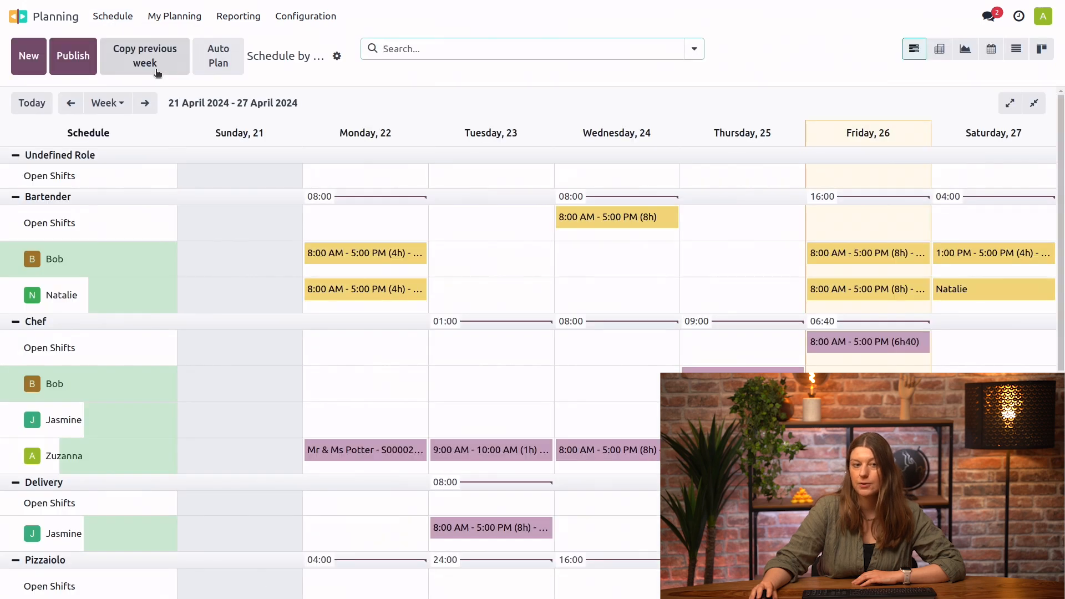
pyautogui.moveTo(181, 198)
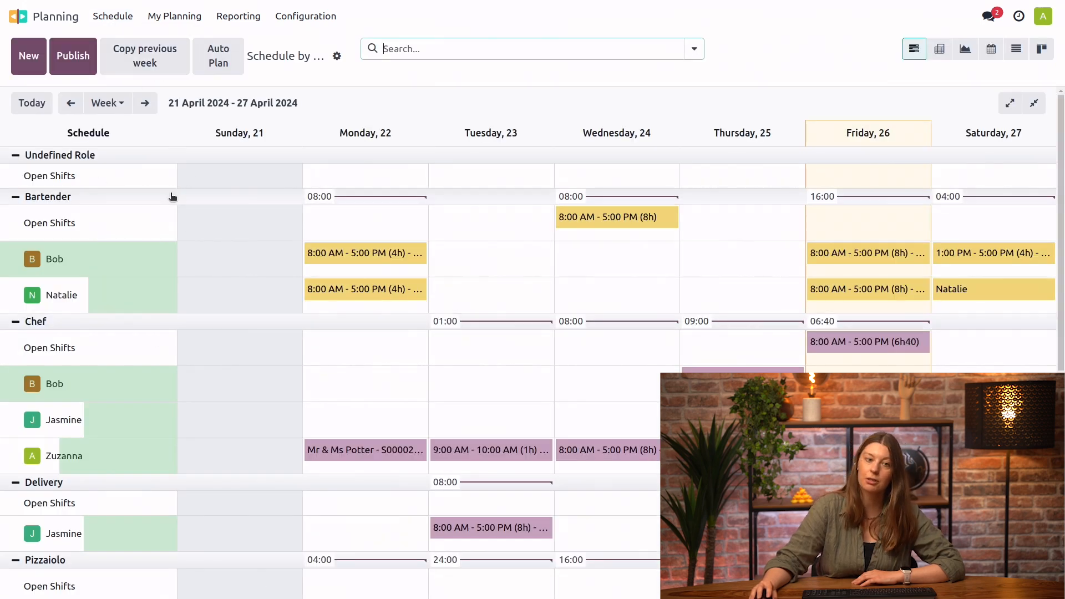
pyautogui.scroll(-3)
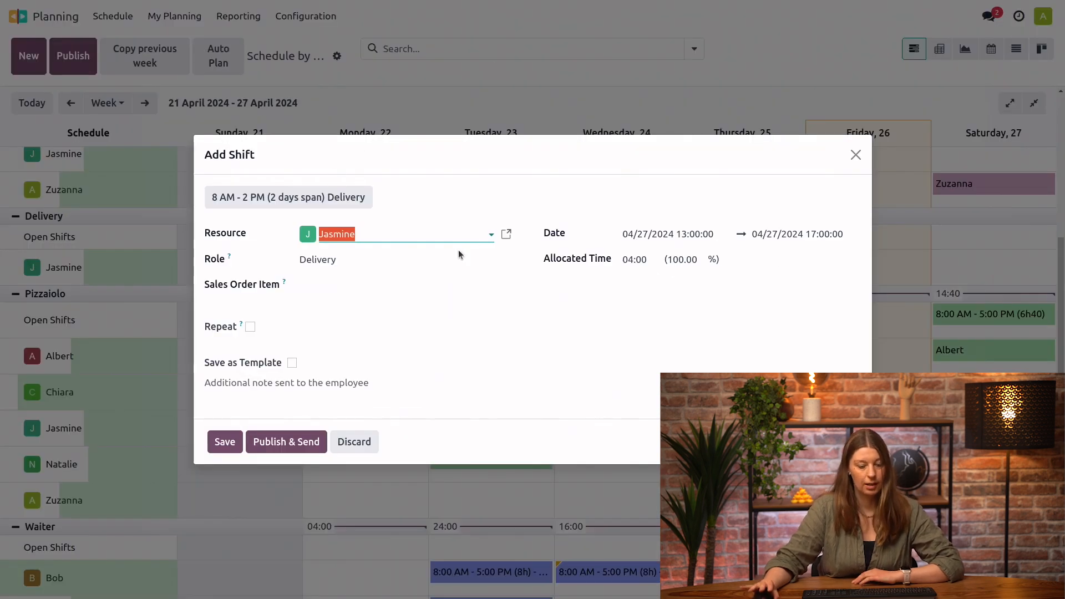
# Set the shift's resource to Guillaume, make it repeat every 1 week forever, and save
pyautogui.write('Guill')
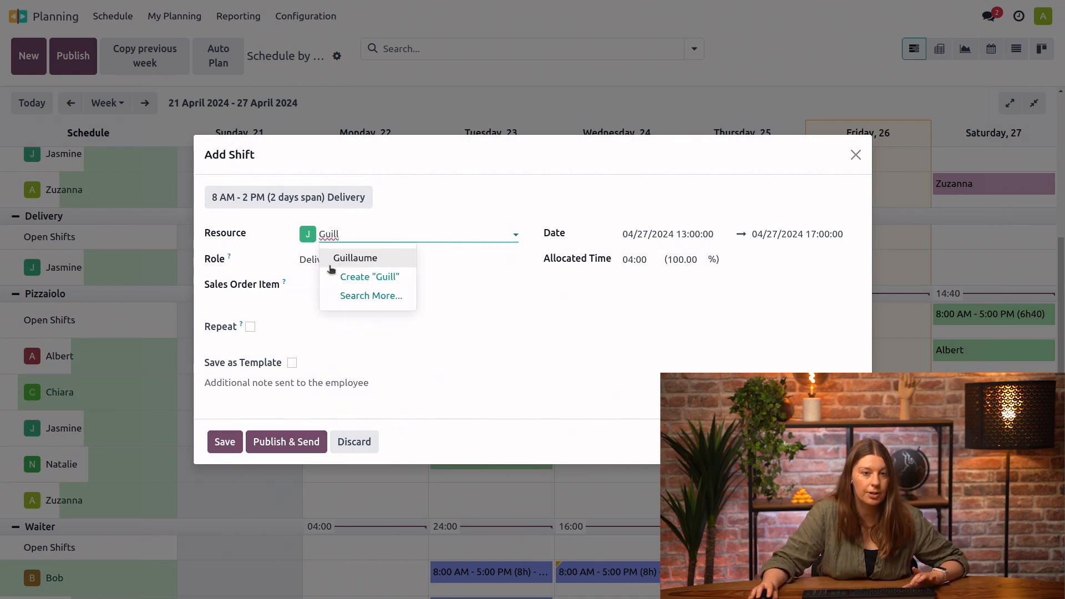
pyautogui.click(355, 258)
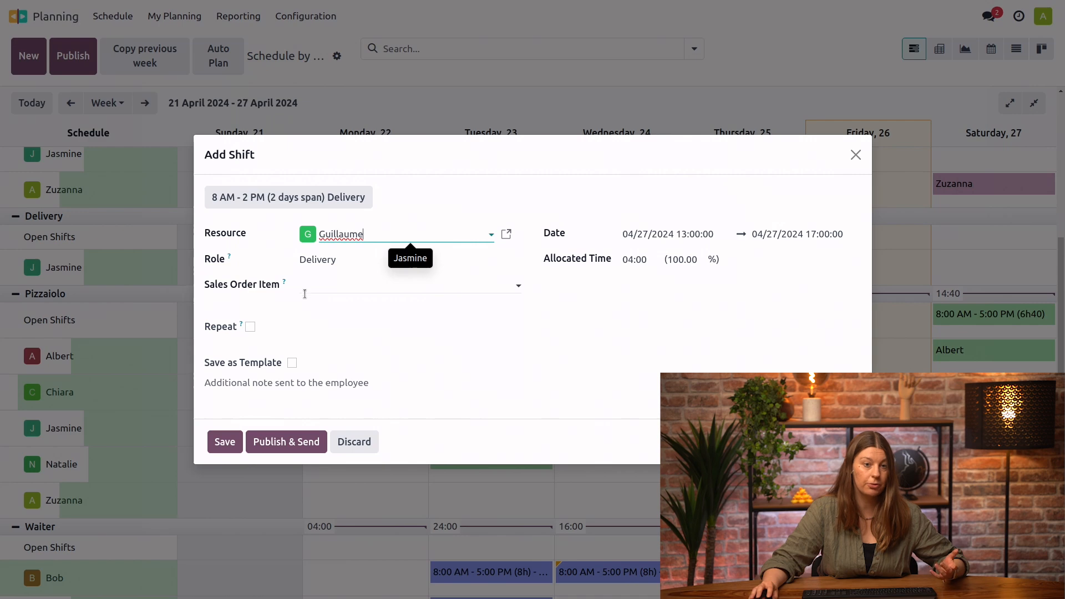
pyautogui.click(250, 326)
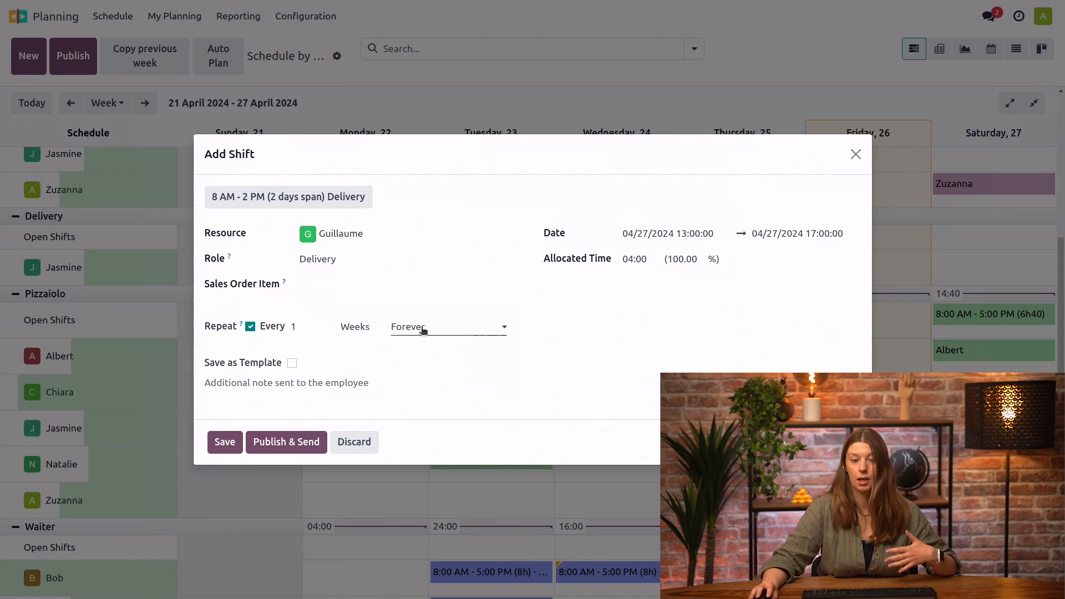
pyautogui.click(355, 326)
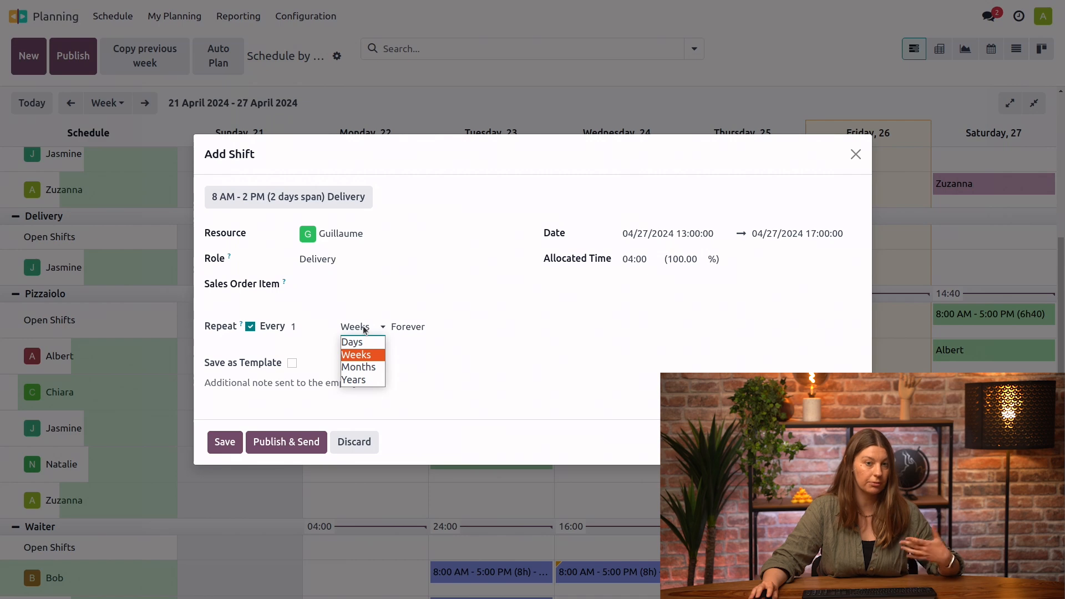
pyautogui.click(355, 354)
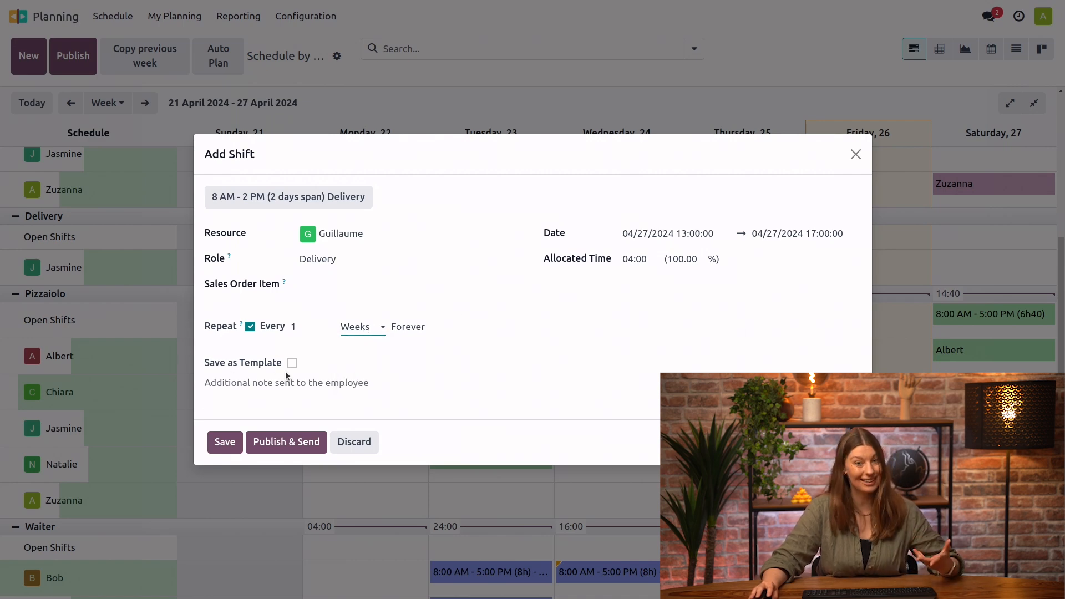
pyautogui.moveTo(441, 277)
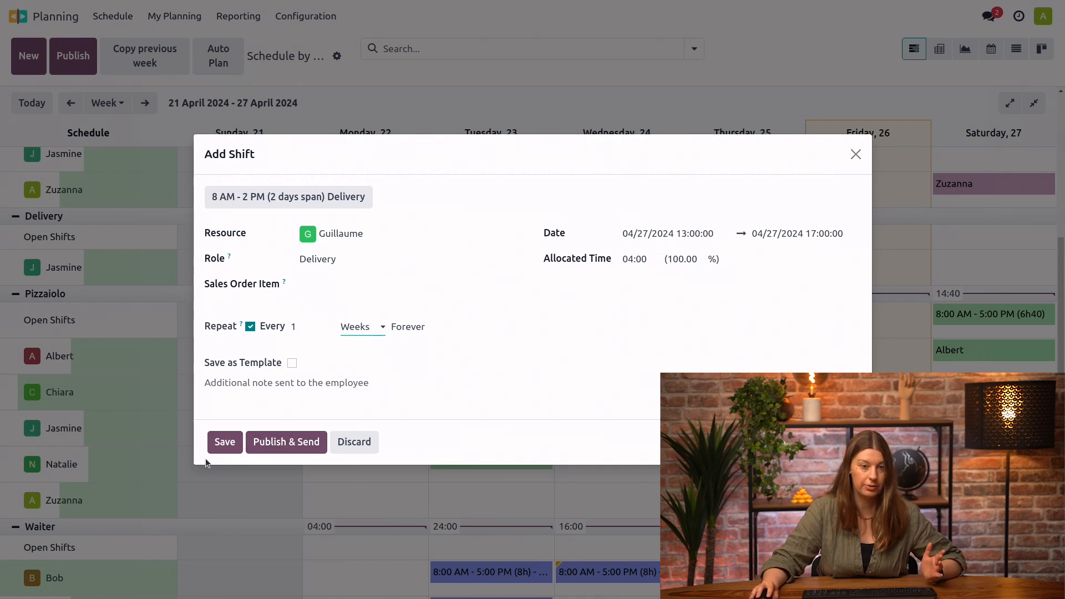
pyautogui.click(224, 443)
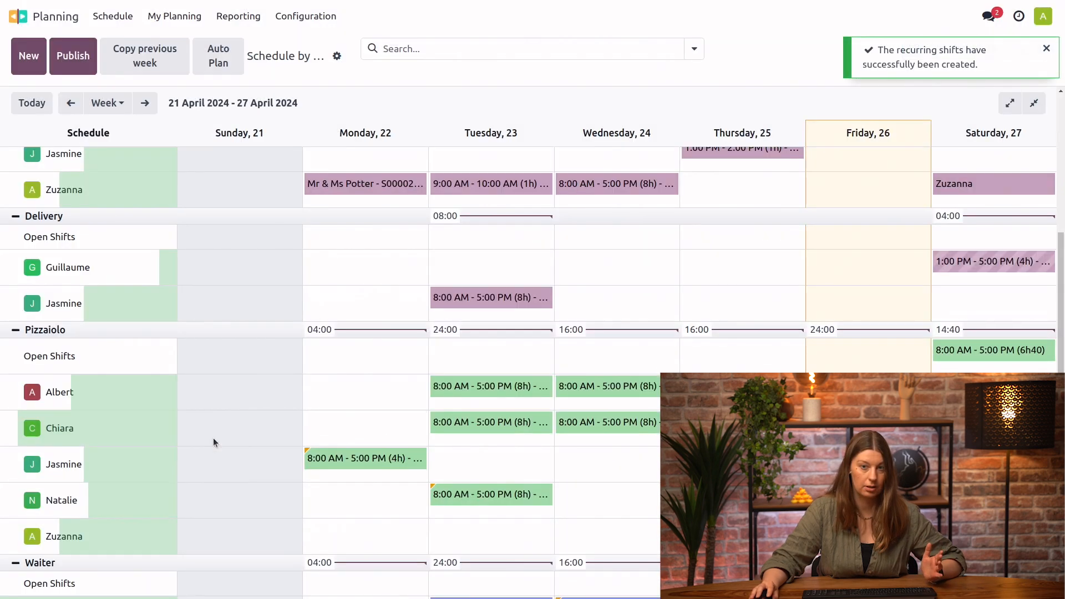
pyautogui.moveTo(980, 240)
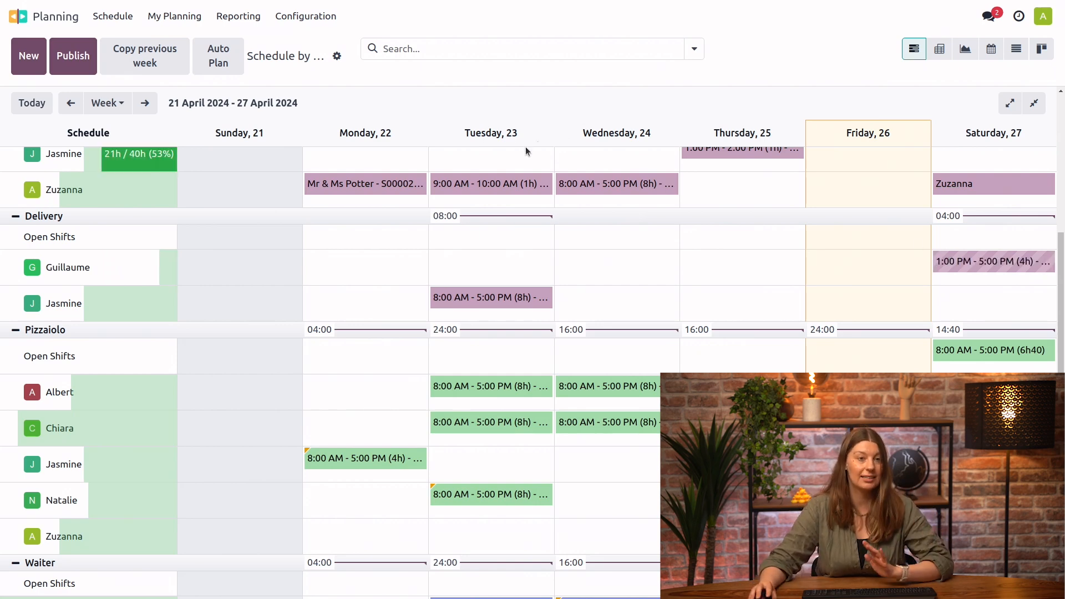
pyautogui.click(73, 55)
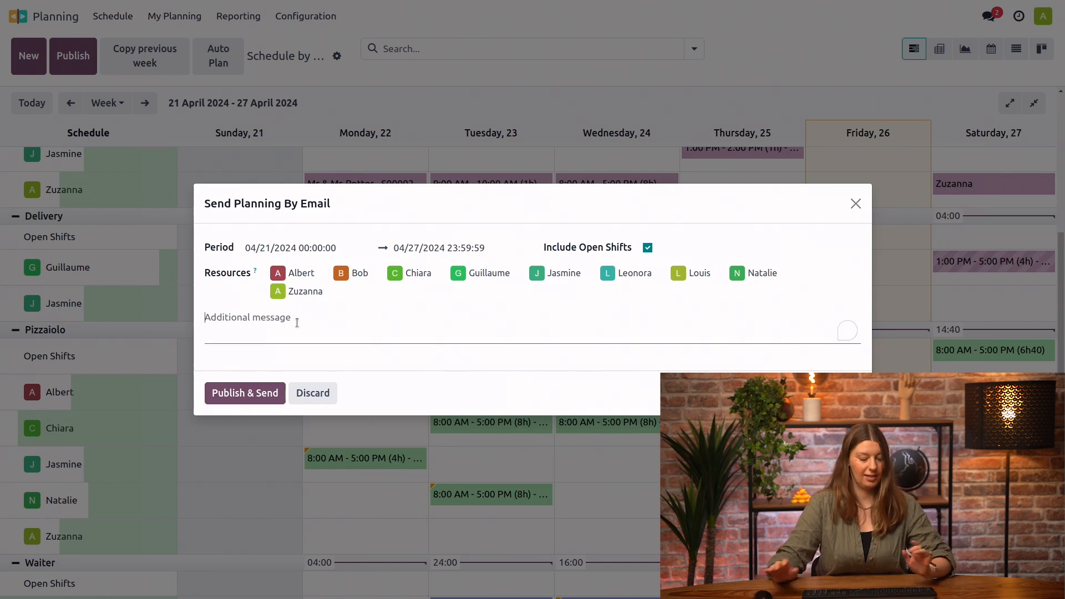
# Add a good-luck message, Publish & Send, and confirm Save & Send Schedule despite missing emails
pyautogui.write('Goo luck!')
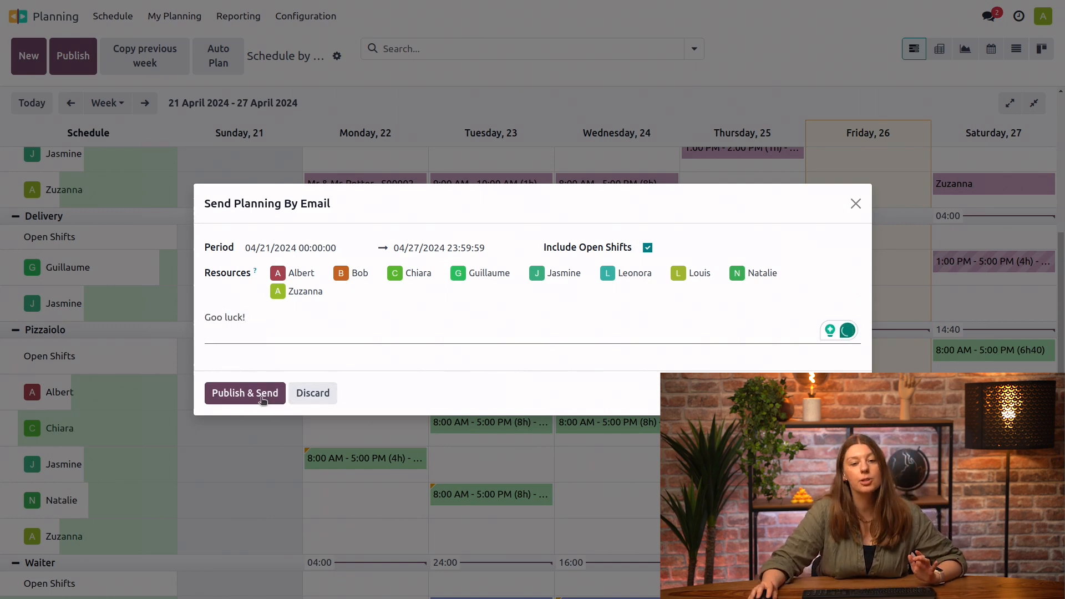
pyautogui.click(244, 393)
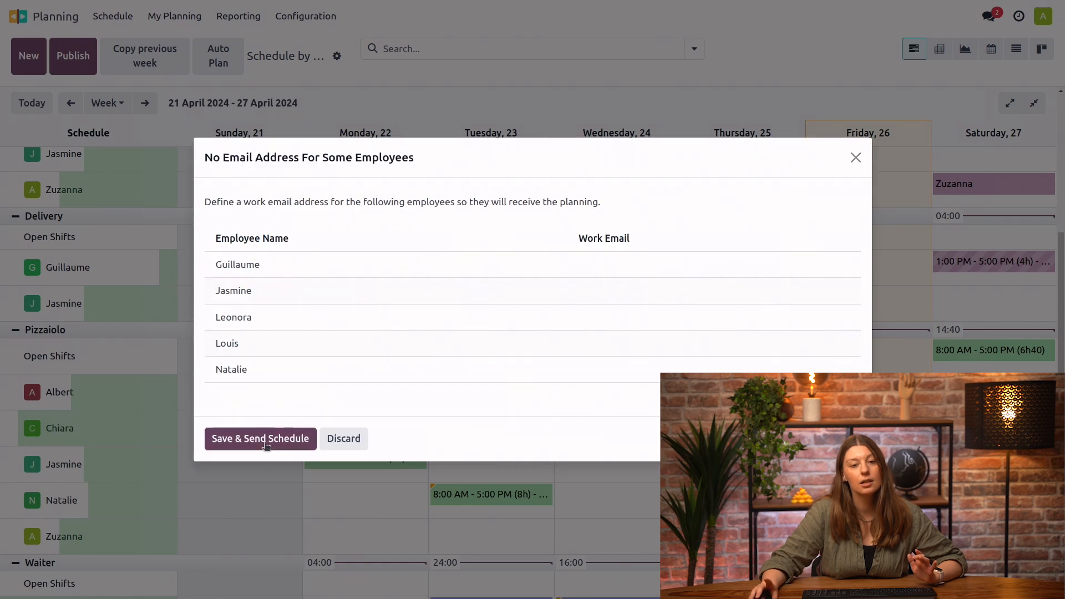
pyautogui.click(259, 439)
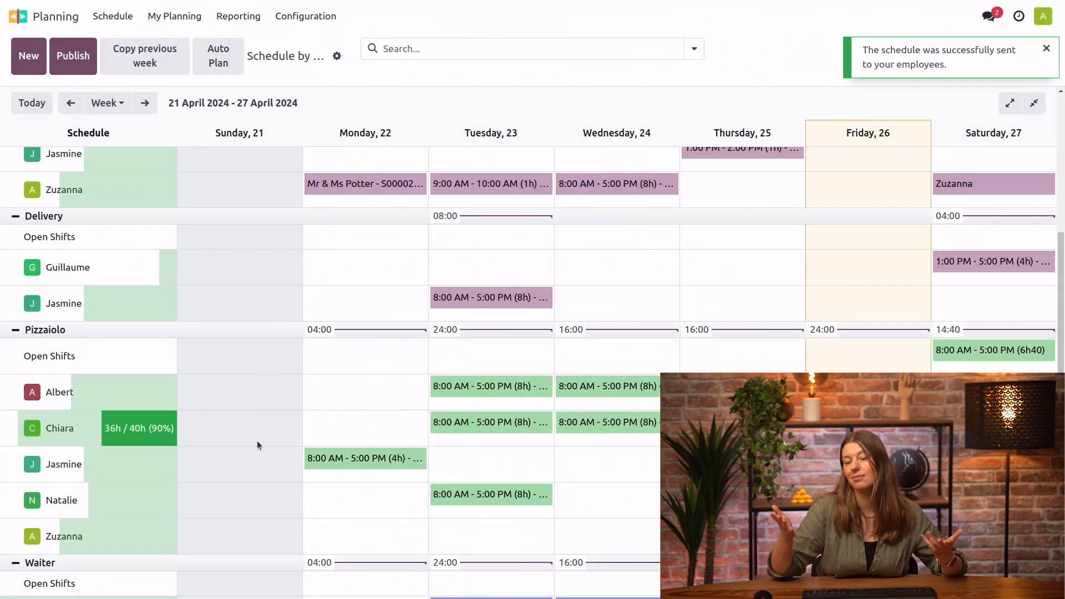